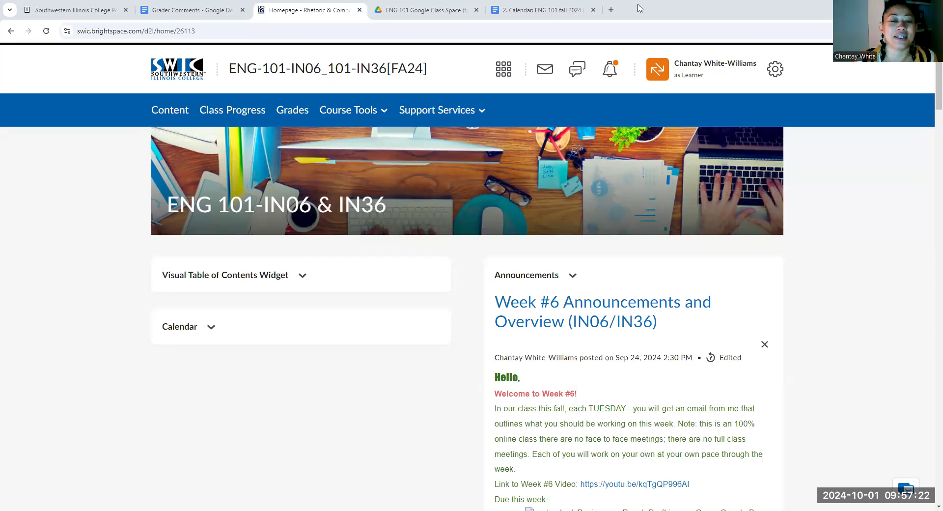
- Switch to the ENG 101 fall 2024 calendar doc and reach the Current Week section with Discussion Board #7
left_click(539, 9)
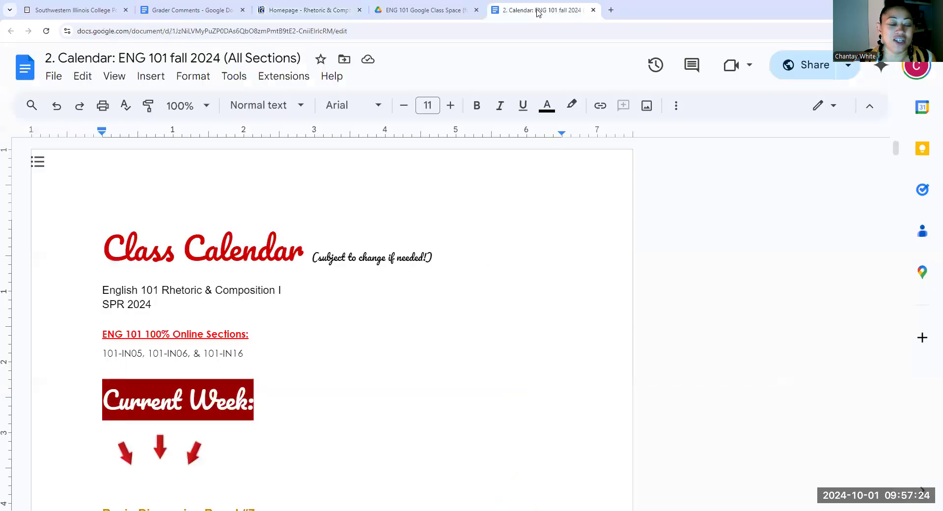
scroll("down", 3)
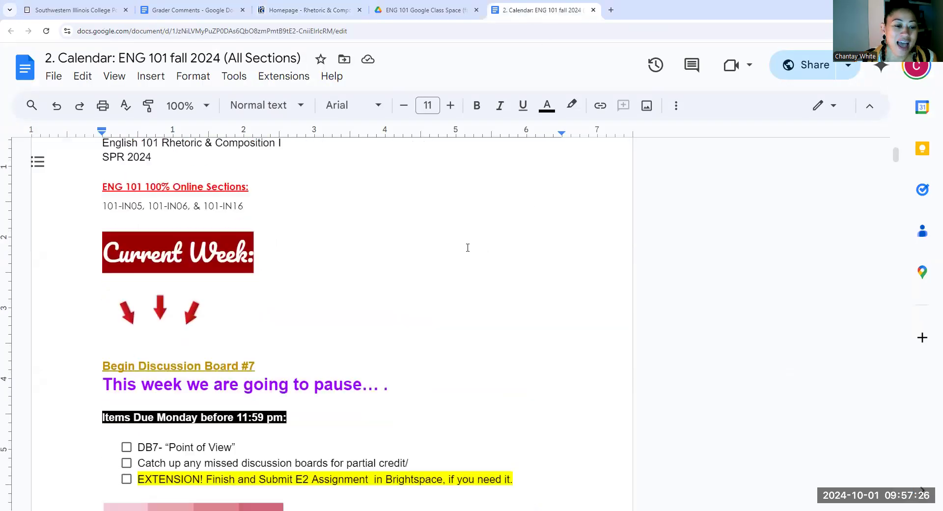
scroll("down", 3)
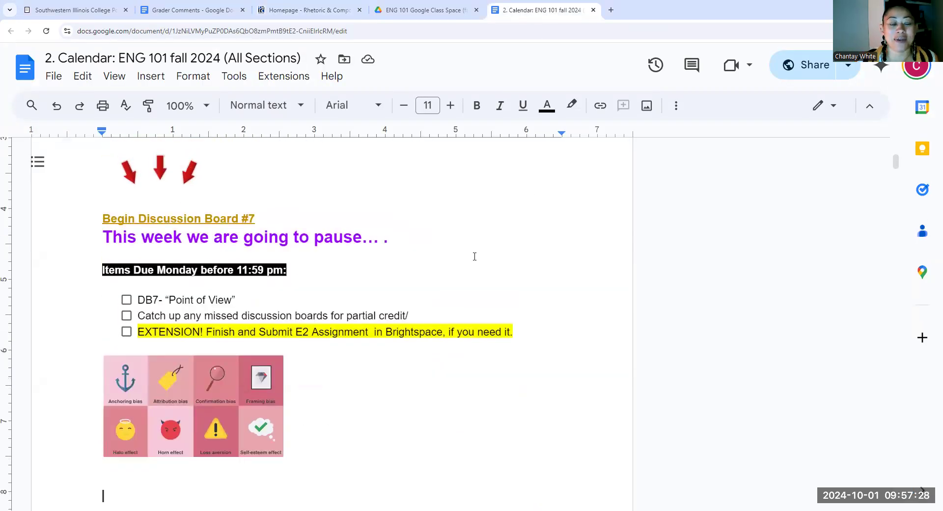